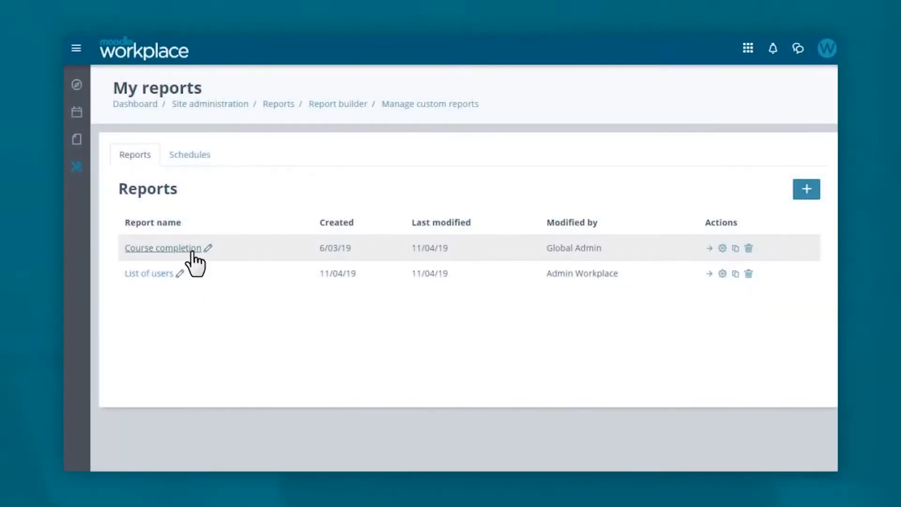
# Return from My reports to the Dashboard course overview.
pyautogui.click(163, 248)
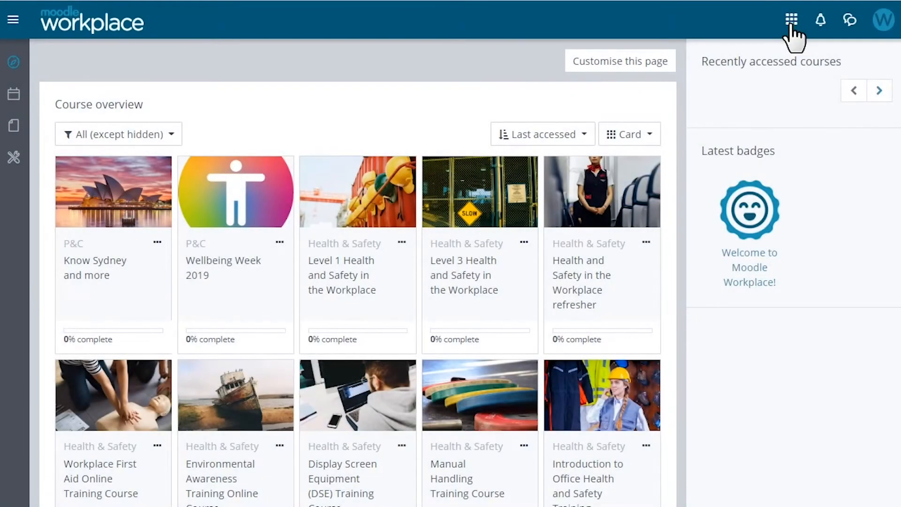
# Reach the Report builder's custom reports list from the apps launcher.
pyautogui.click(791, 19)
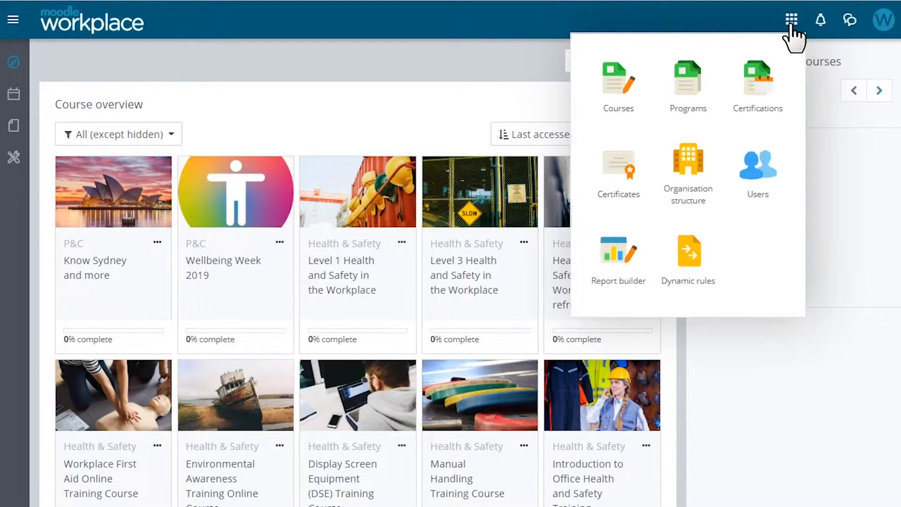
pyautogui.moveTo(619, 257)
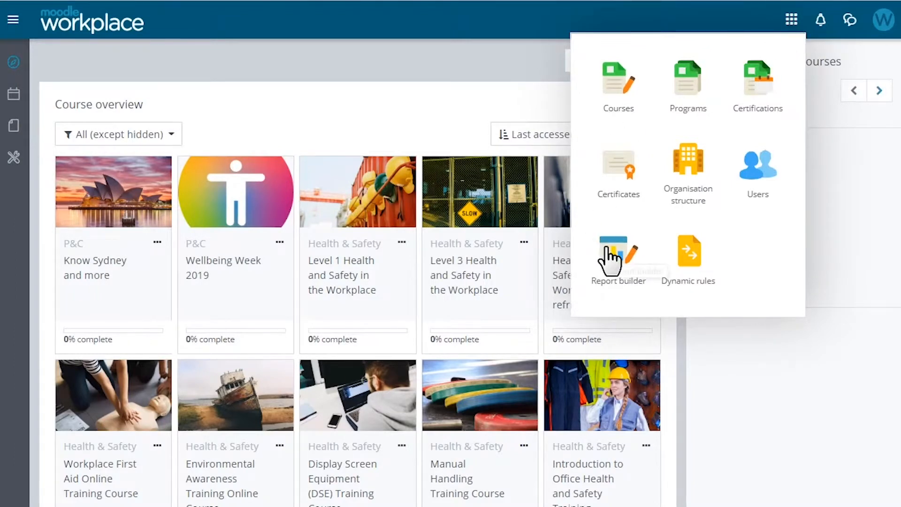
pyautogui.click(618, 255)
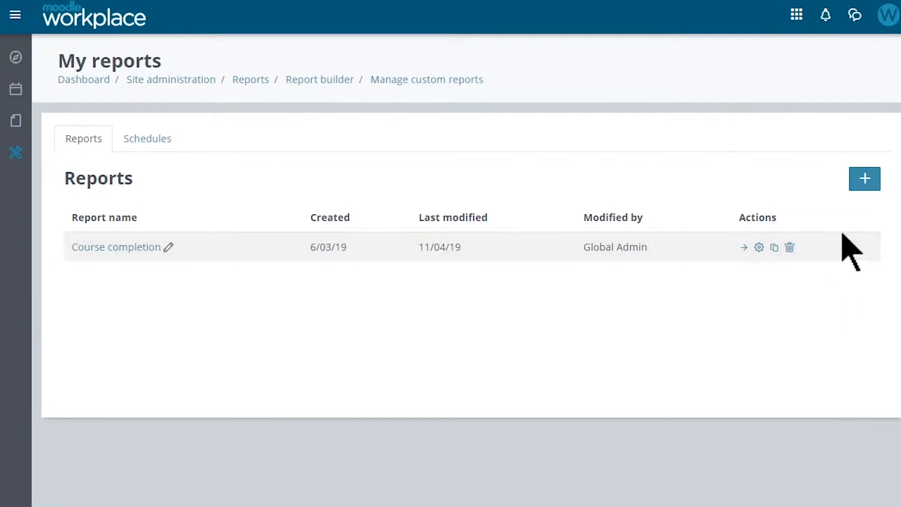
pyautogui.moveTo(865, 178)
pyautogui.write('List of')
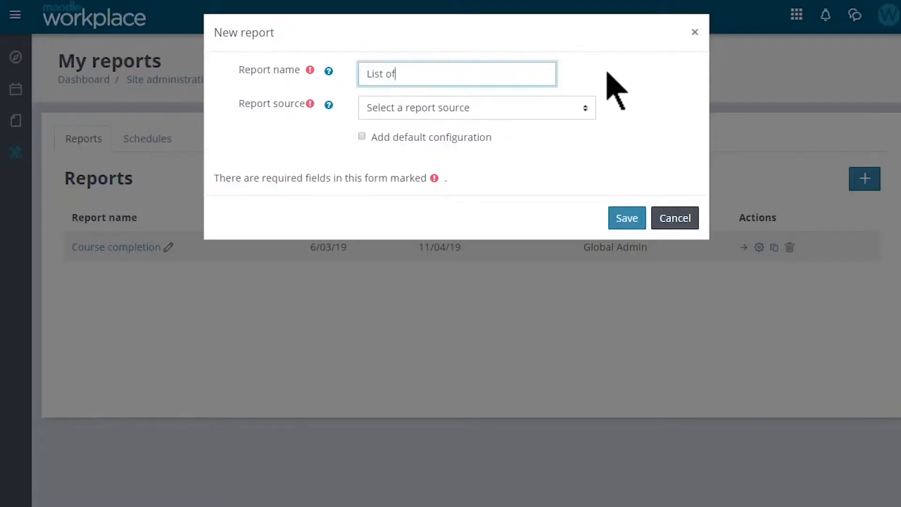
# Create a new report named 'List of users' based on the Users list source.
pyautogui.write('users')
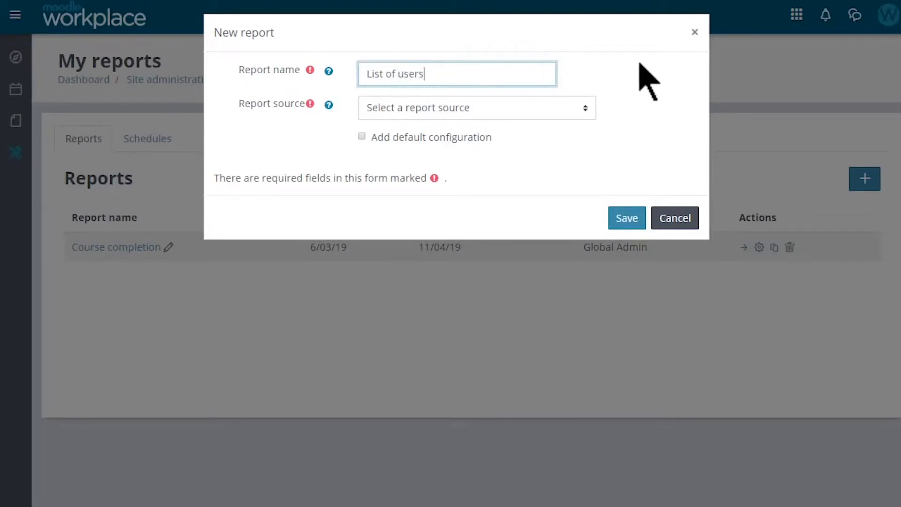
pyautogui.click(475, 107)
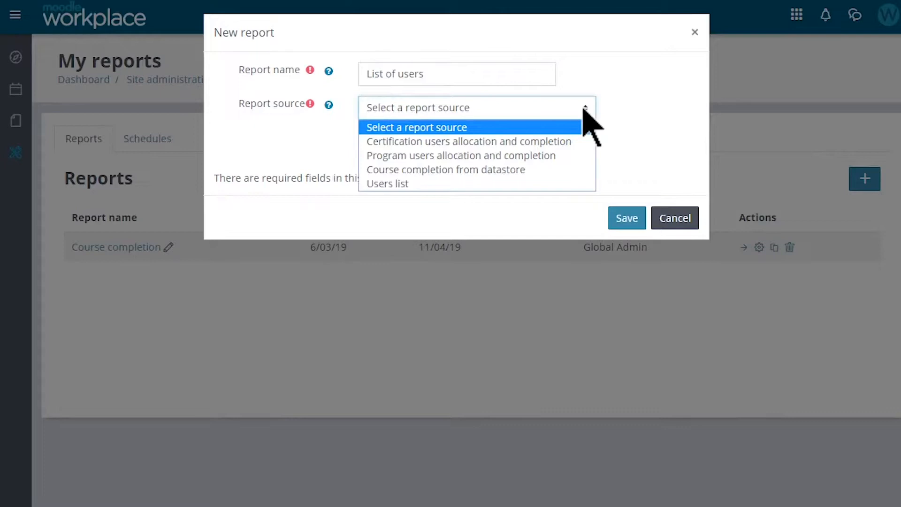
pyautogui.moveTo(460, 155)
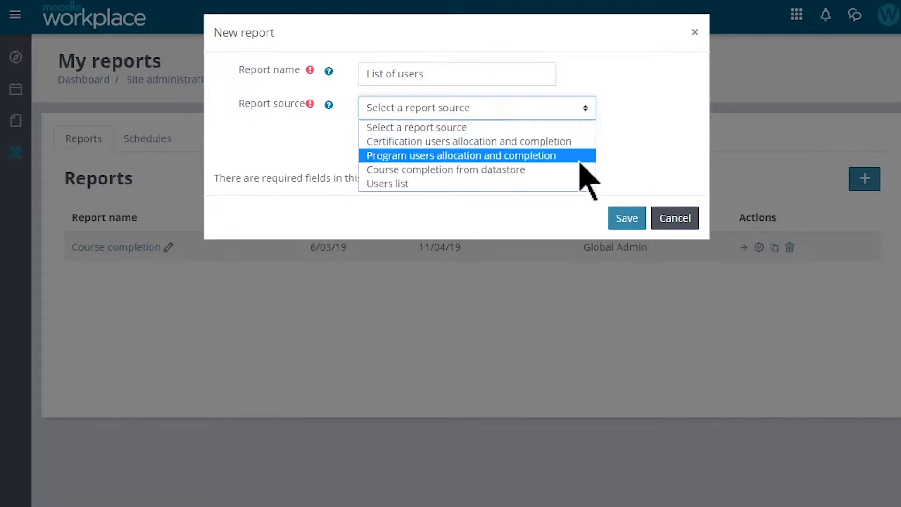
pyautogui.moveTo(445, 169)
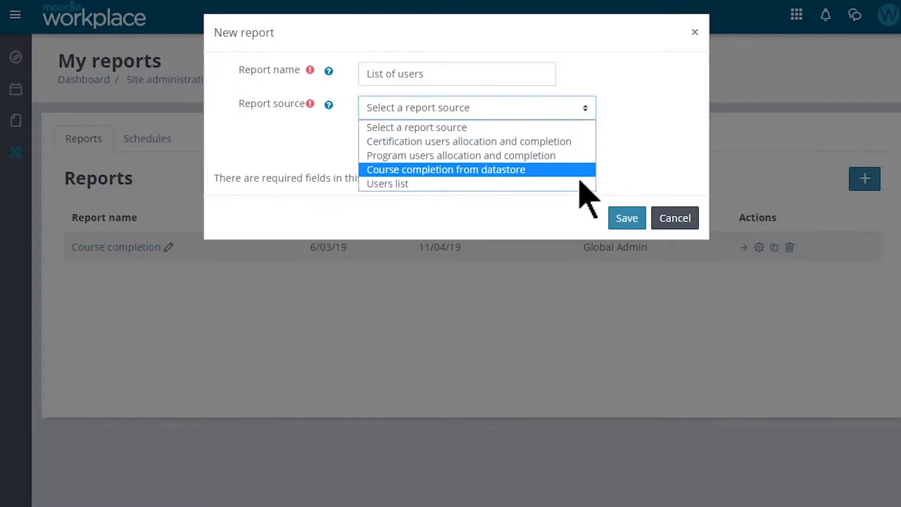
pyautogui.click(388, 183)
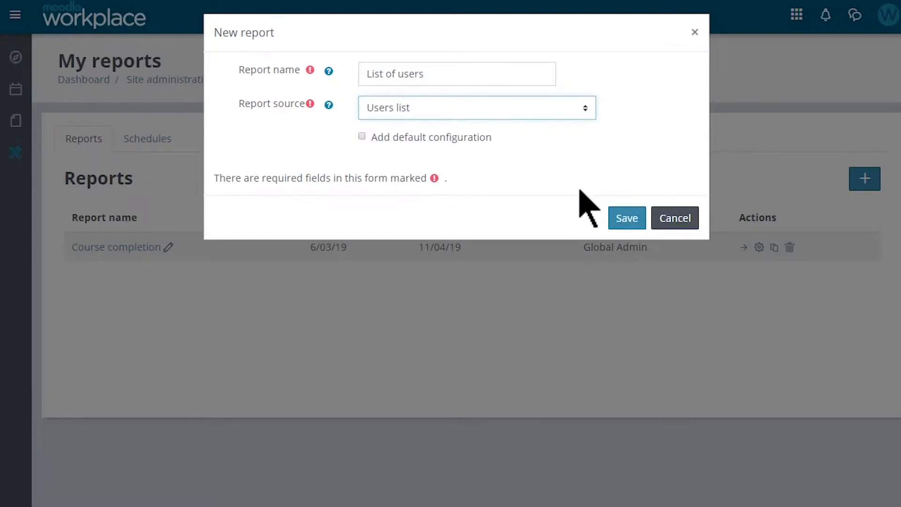
pyautogui.click(626, 217)
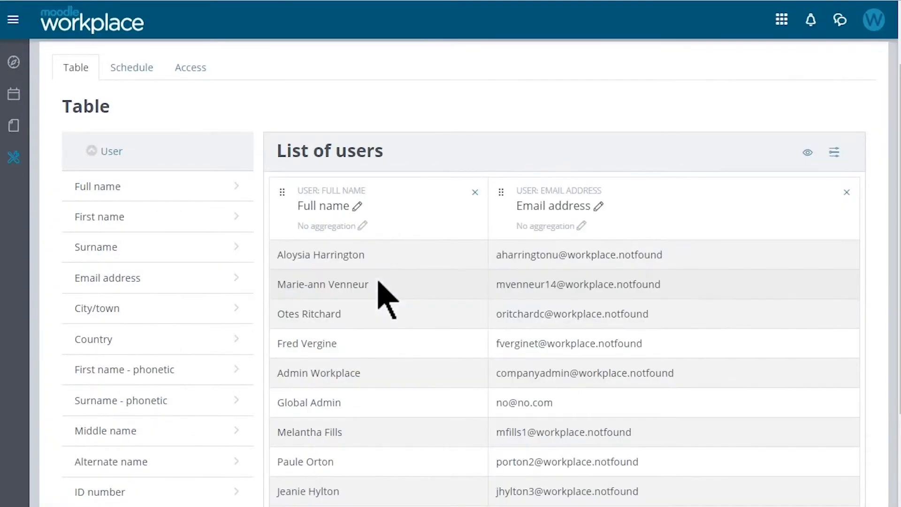
# Add Country and Position columns, aggregating Position as comma separated distinct values.
pyautogui.scroll(-3)
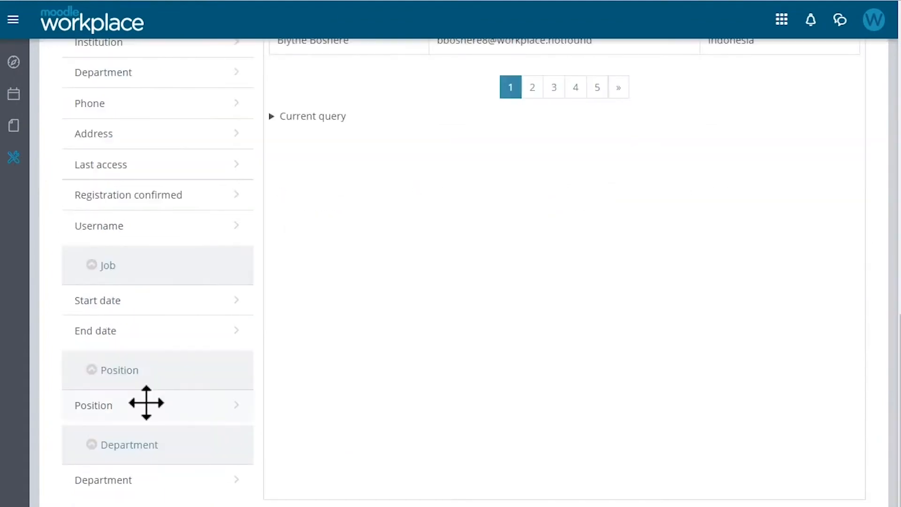
pyautogui.scroll(3)
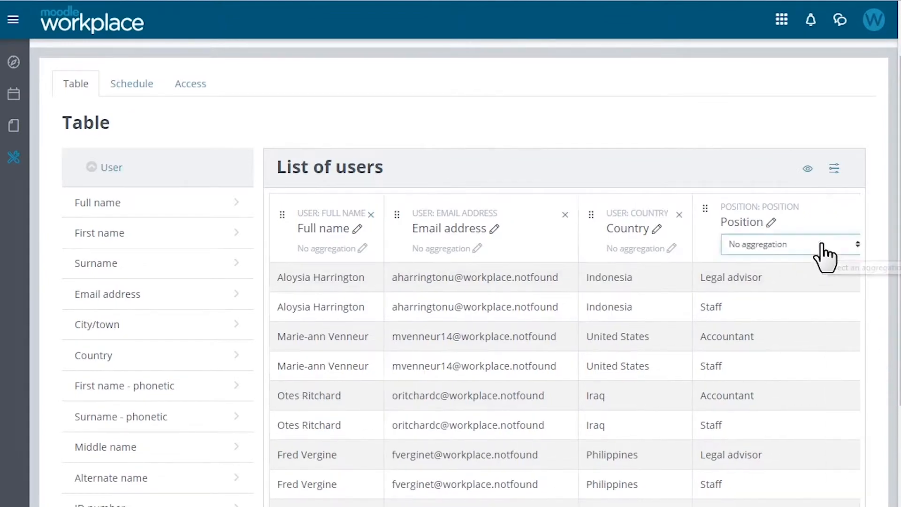
pyautogui.click(790, 244)
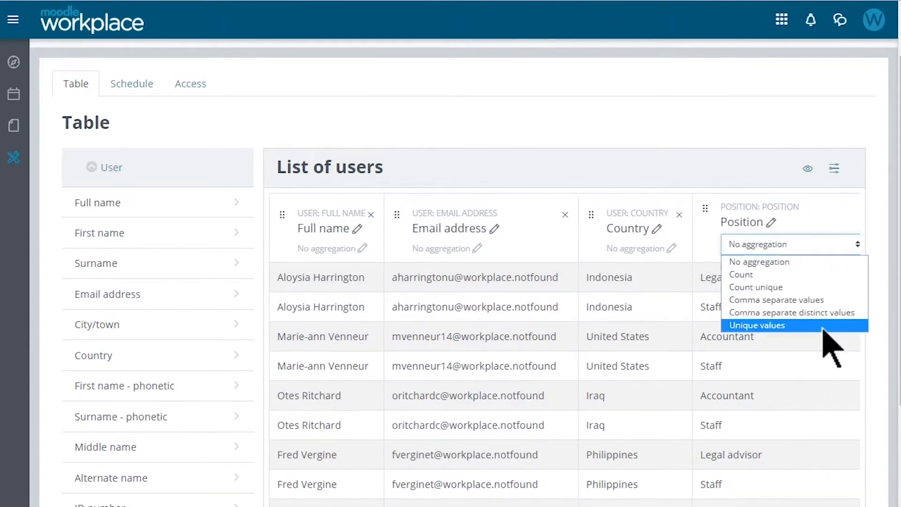
pyautogui.click(792, 311)
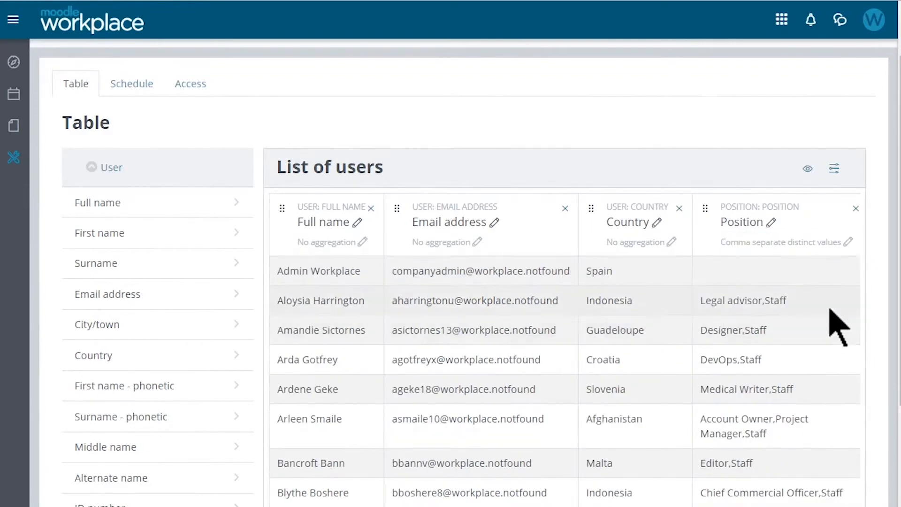
pyautogui.moveTo(834, 168)
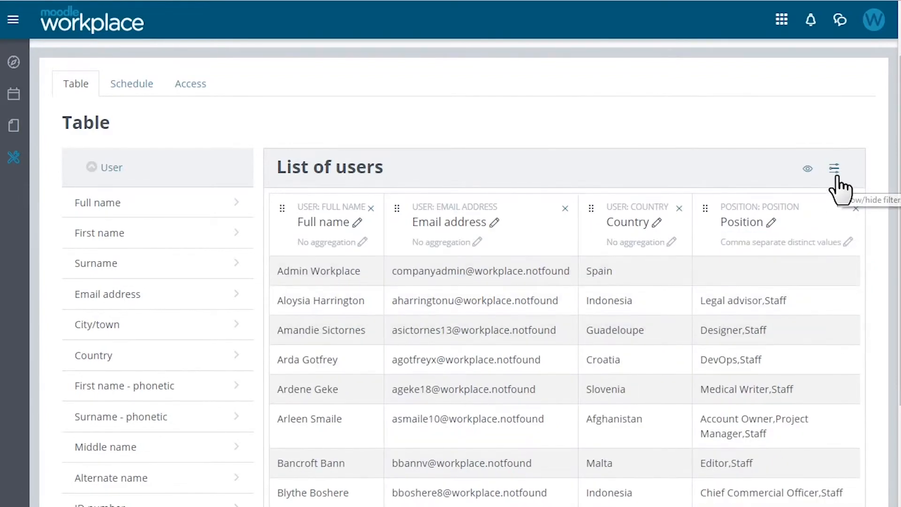
# Add a Country filter to the report and review sorting by Full name and Country.
pyautogui.click(833, 168)
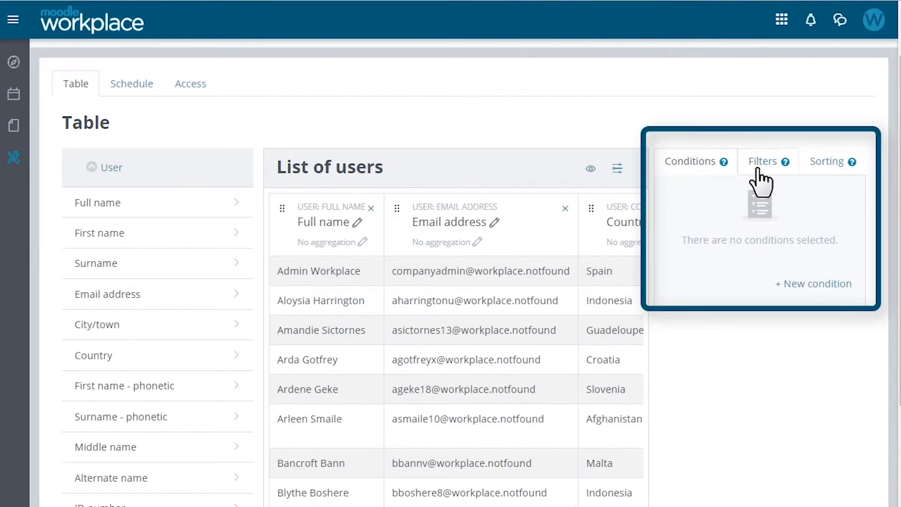
pyautogui.click(761, 161)
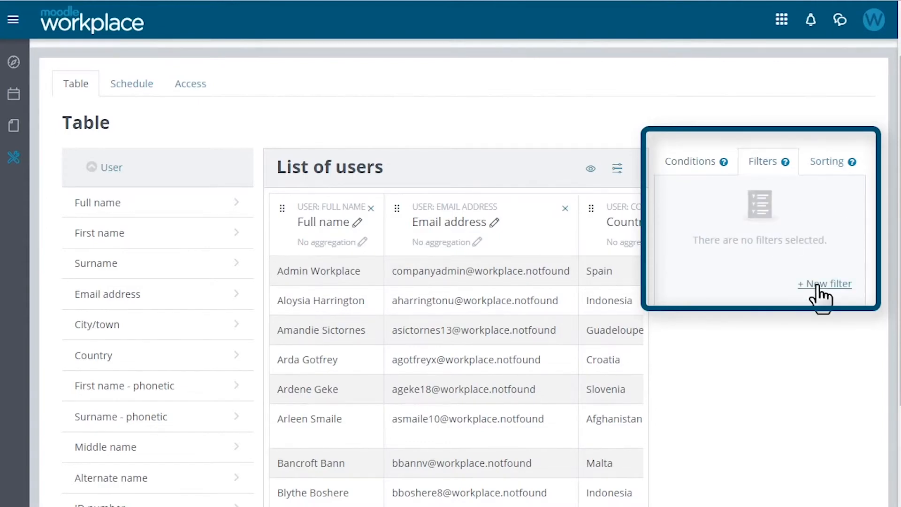
pyautogui.click(823, 283)
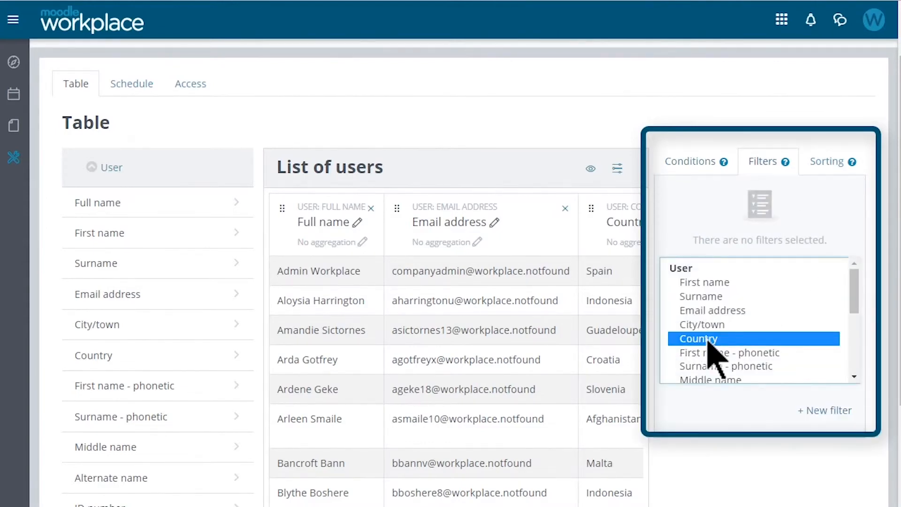
pyautogui.click(697, 338)
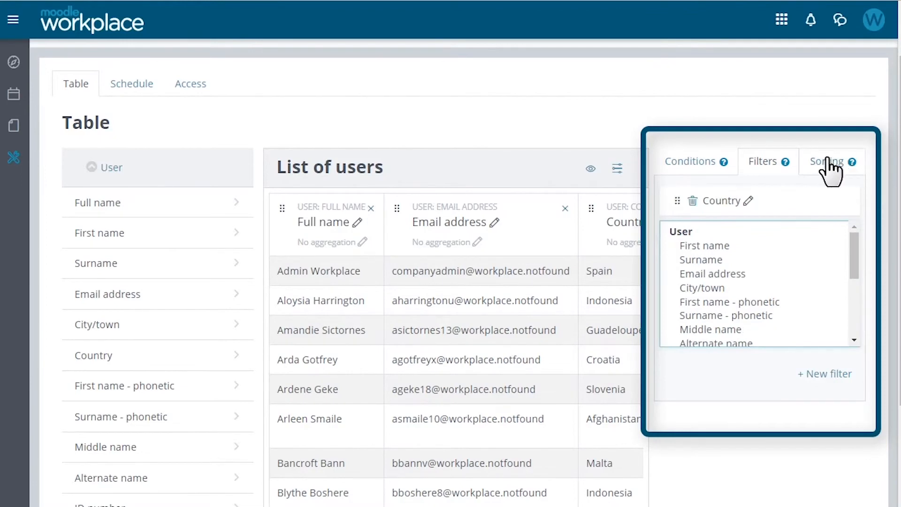
pyautogui.click(825, 160)
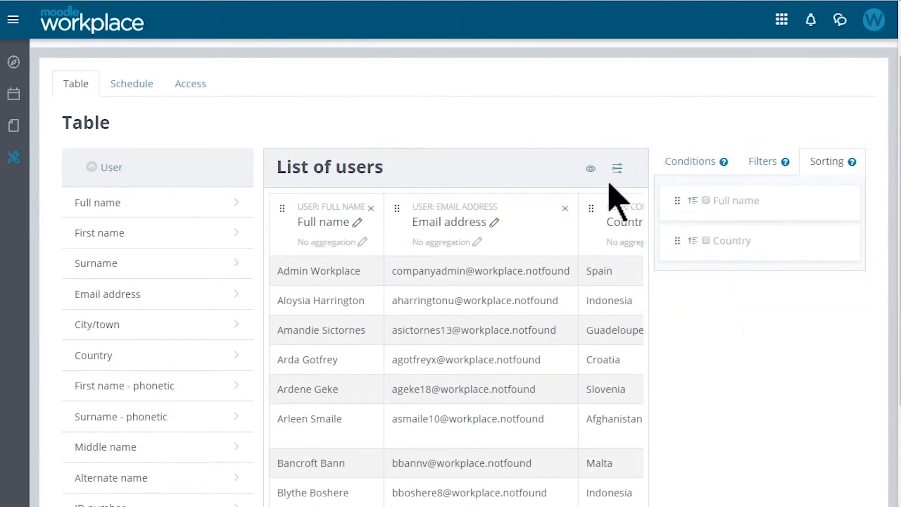
pyautogui.moveTo(590, 168)
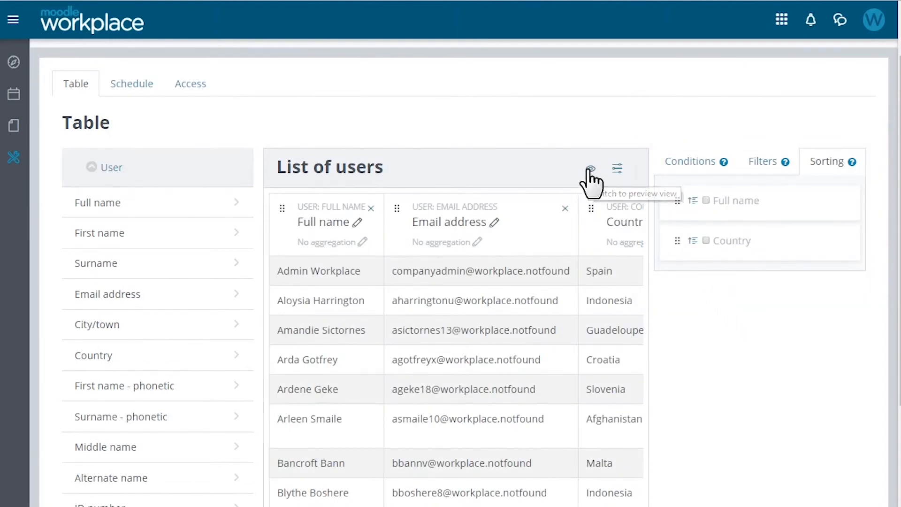
# Preview the report filtered to Country is equal to China, then reset all filters.
pyautogui.click(616, 168)
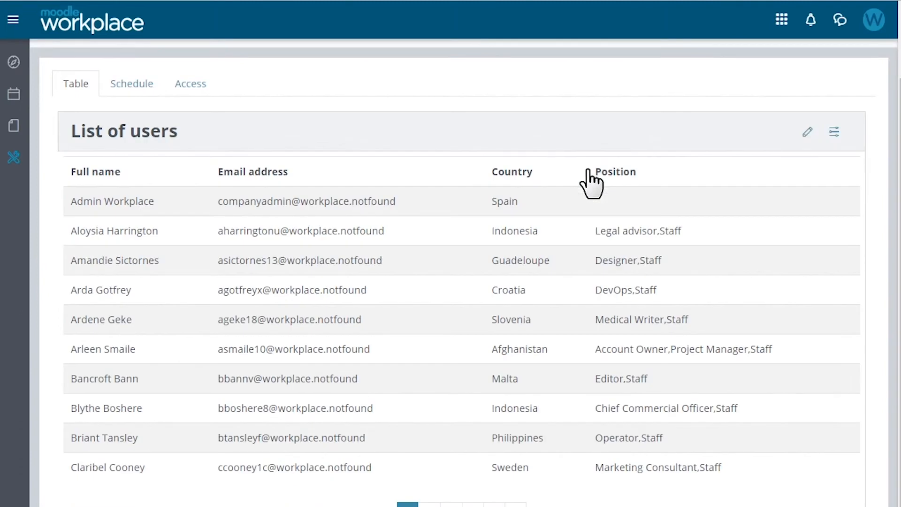
pyautogui.moveTo(685, 190)
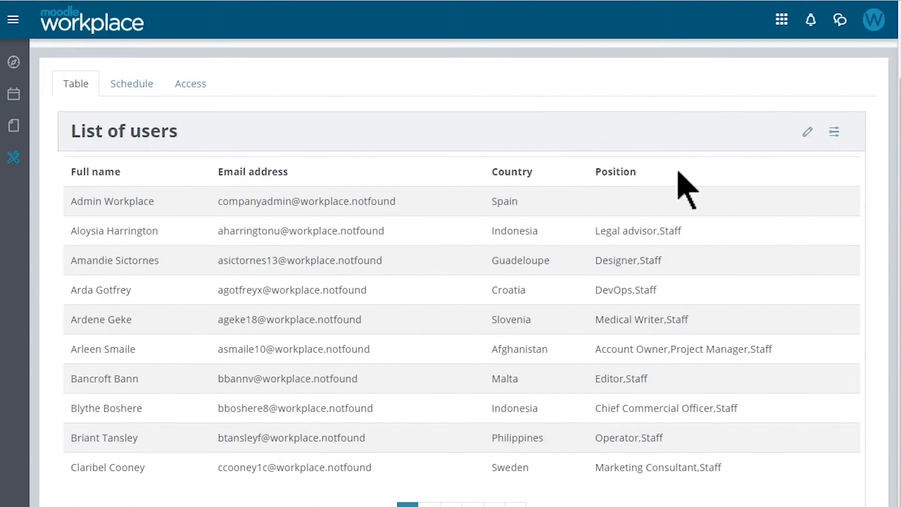
pyautogui.click(833, 131)
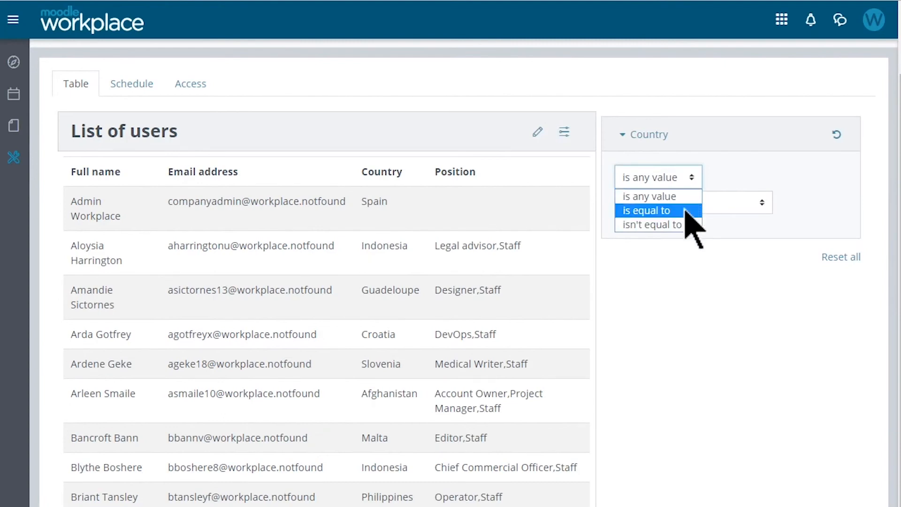
pyautogui.click(645, 209)
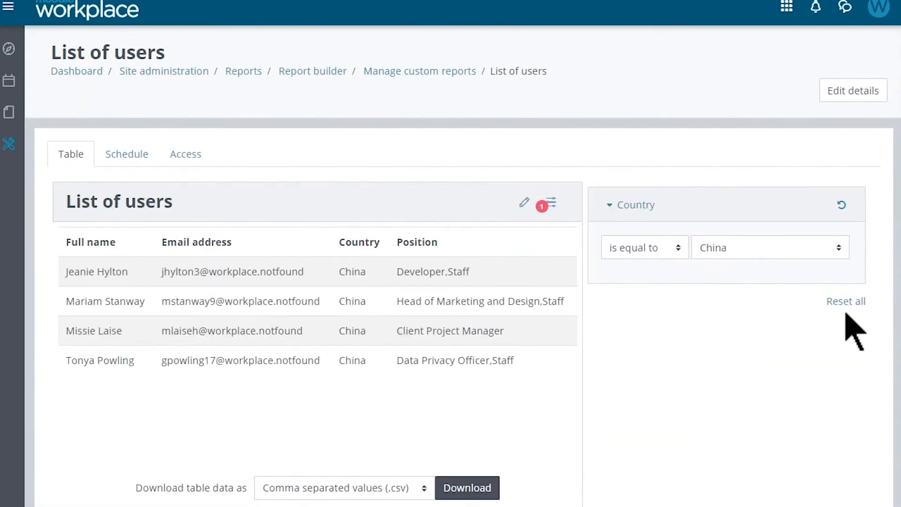
pyautogui.moveTo(845, 301)
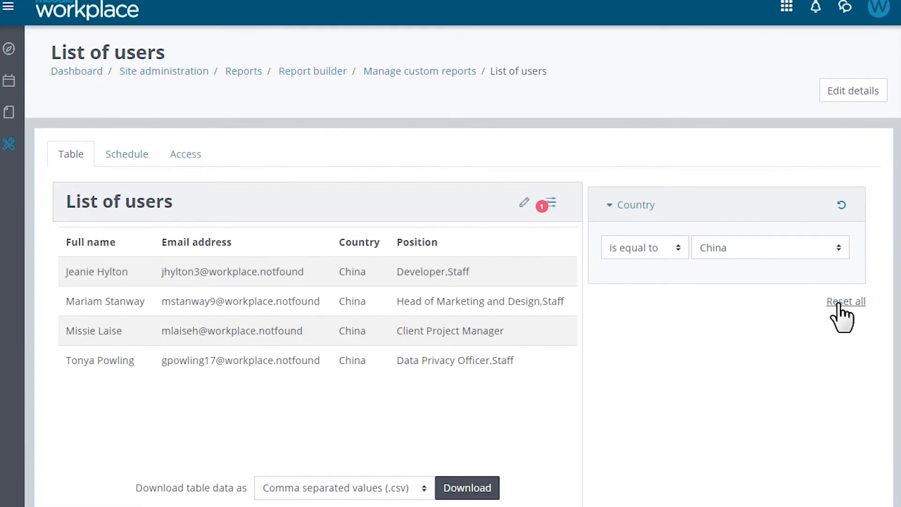
pyautogui.click(845, 301)
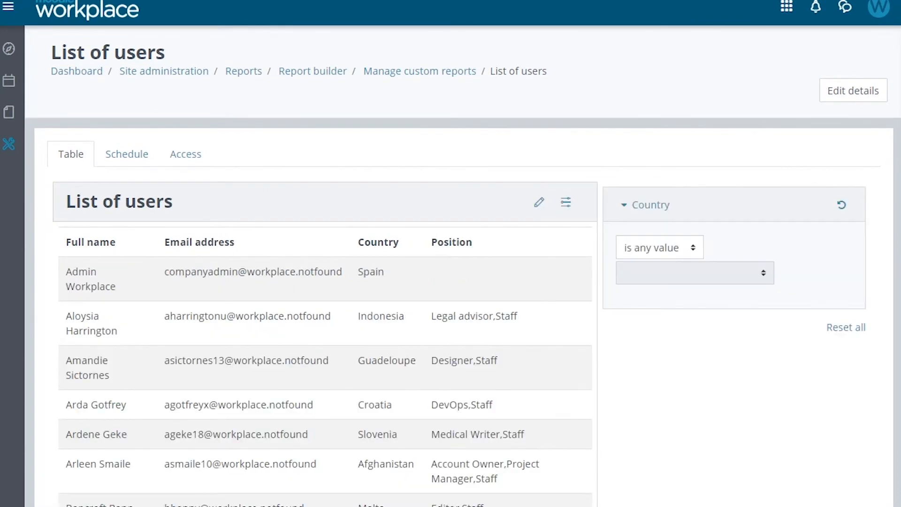